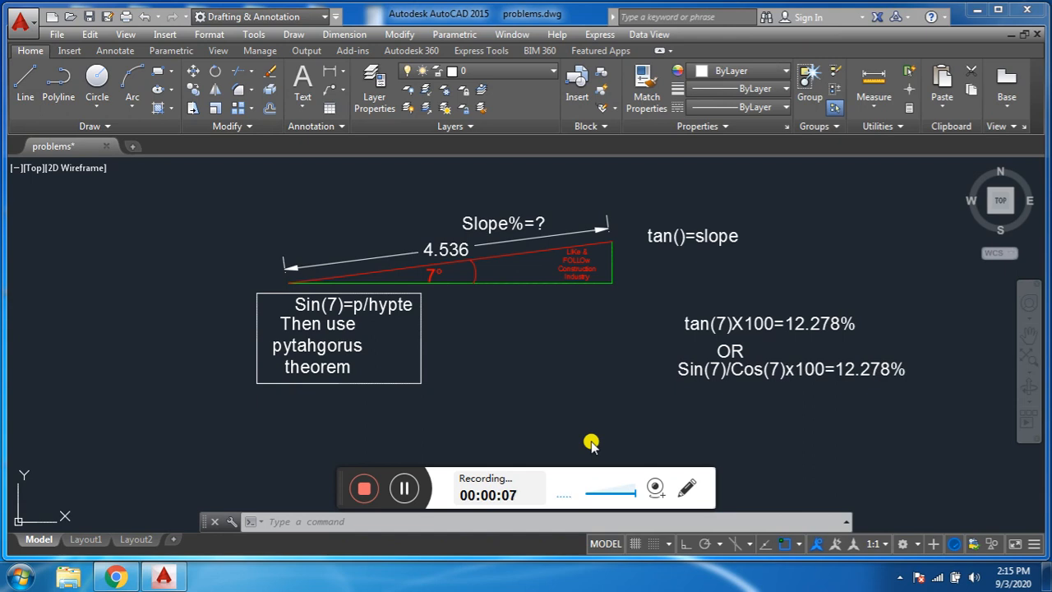
pyautogui.moveTo(542, 296)
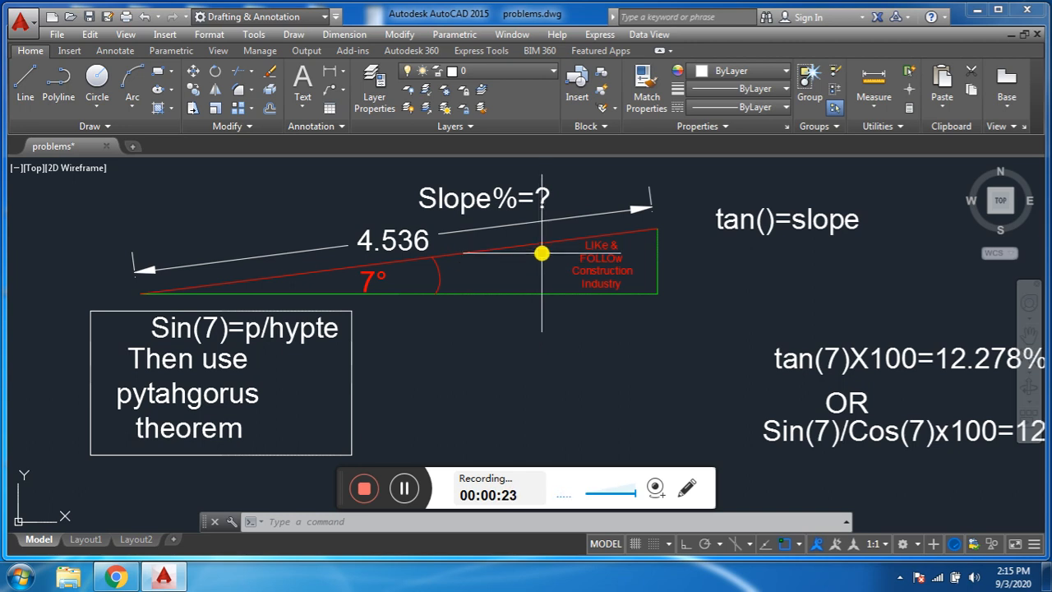
pyautogui.moveTo(483, 276)
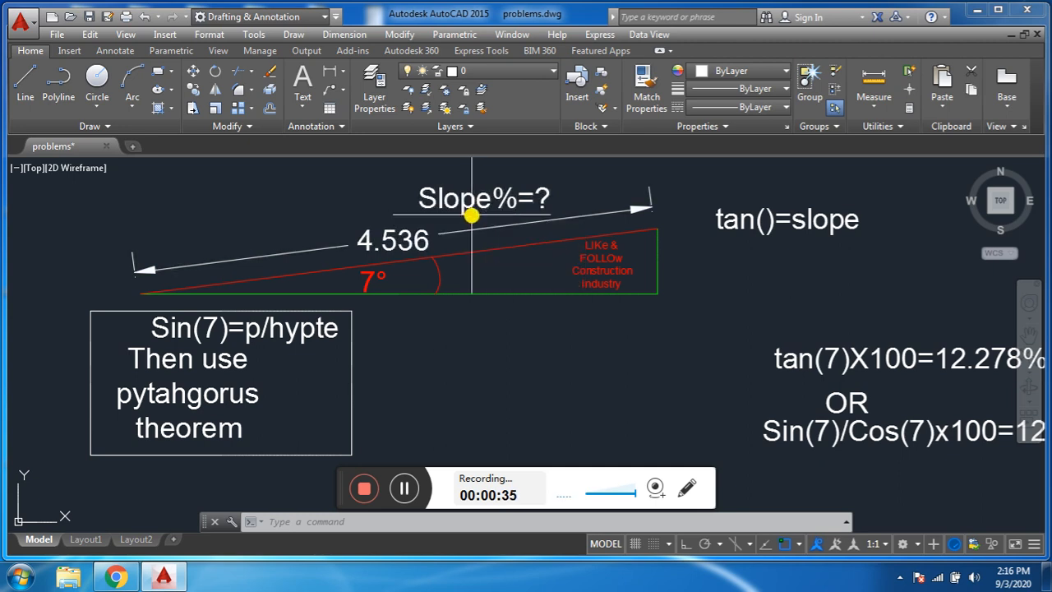
pyautogui.moveTo(460, 206)
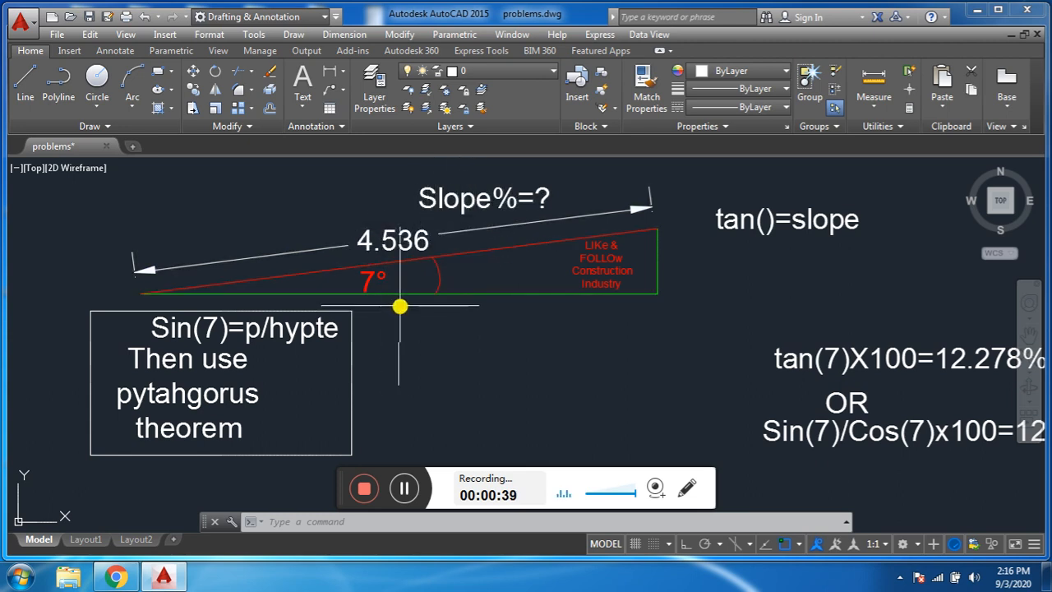
pyautogui.moveTo(458, 303)
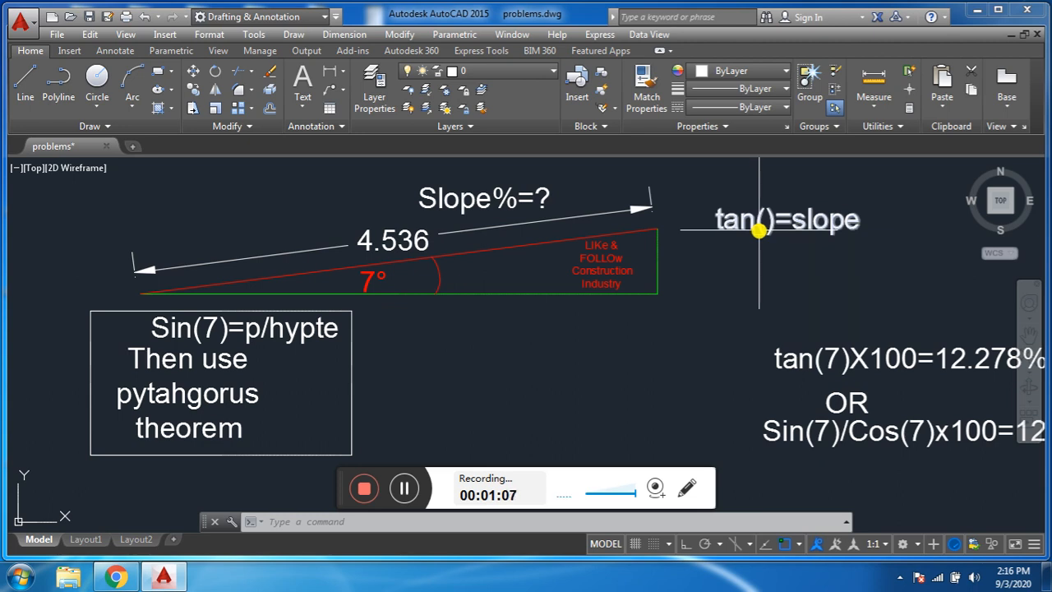
pyautogui.moveTo(743, 250)
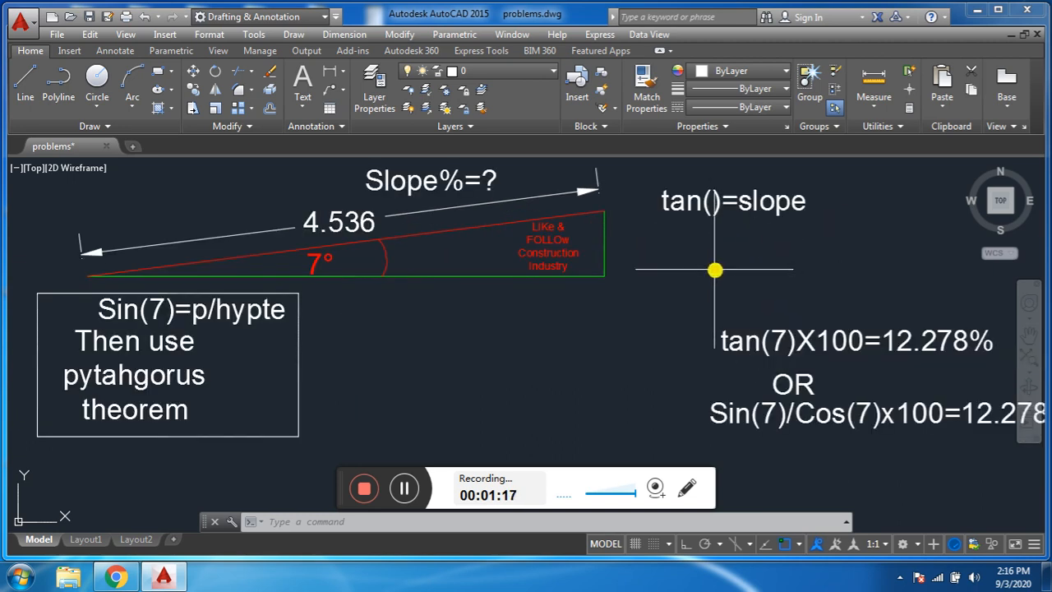
pyautogui.scroll(-3)
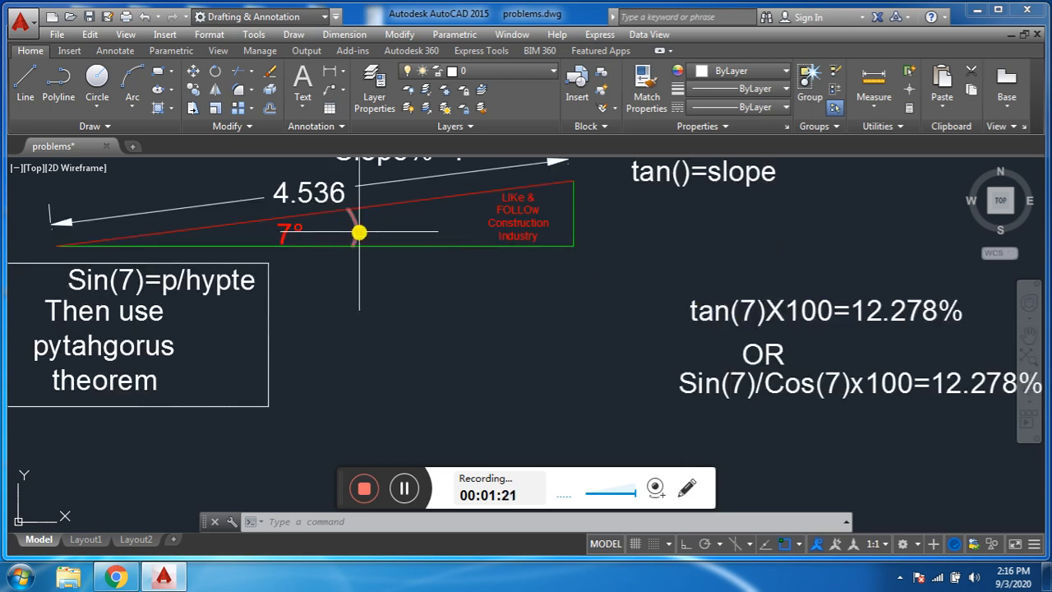
pyautogui.moveTo(355, 231)
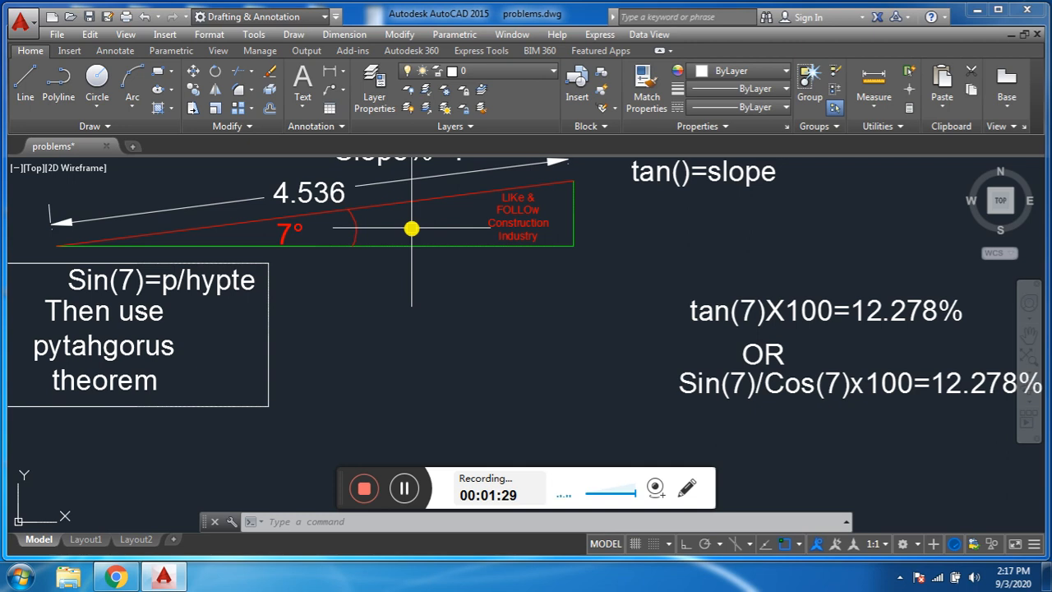
pyautogui.moveTo(713, 319)
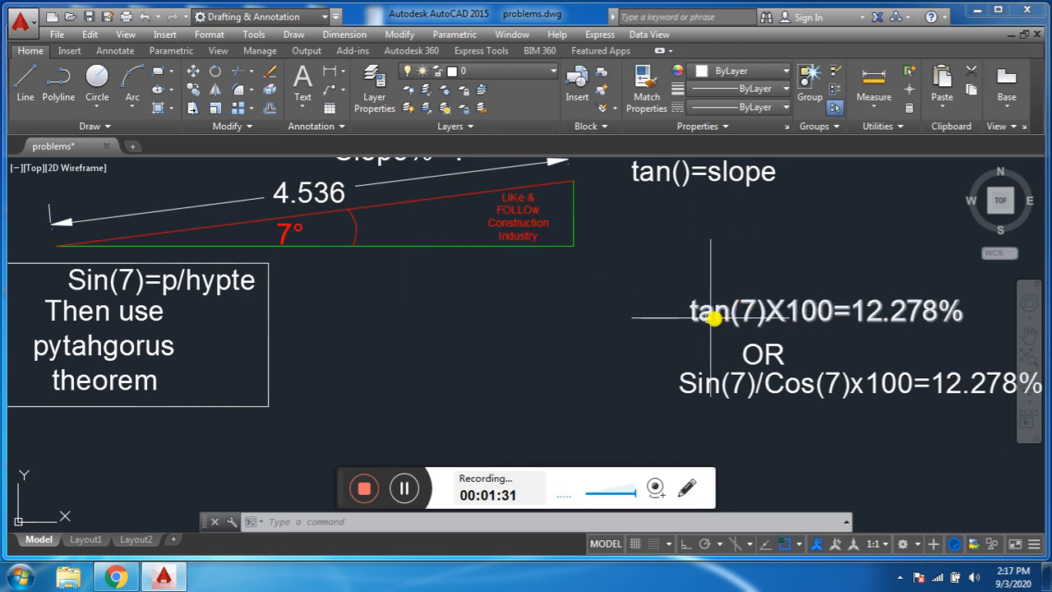
pyautogui.moveTo(644, 300)
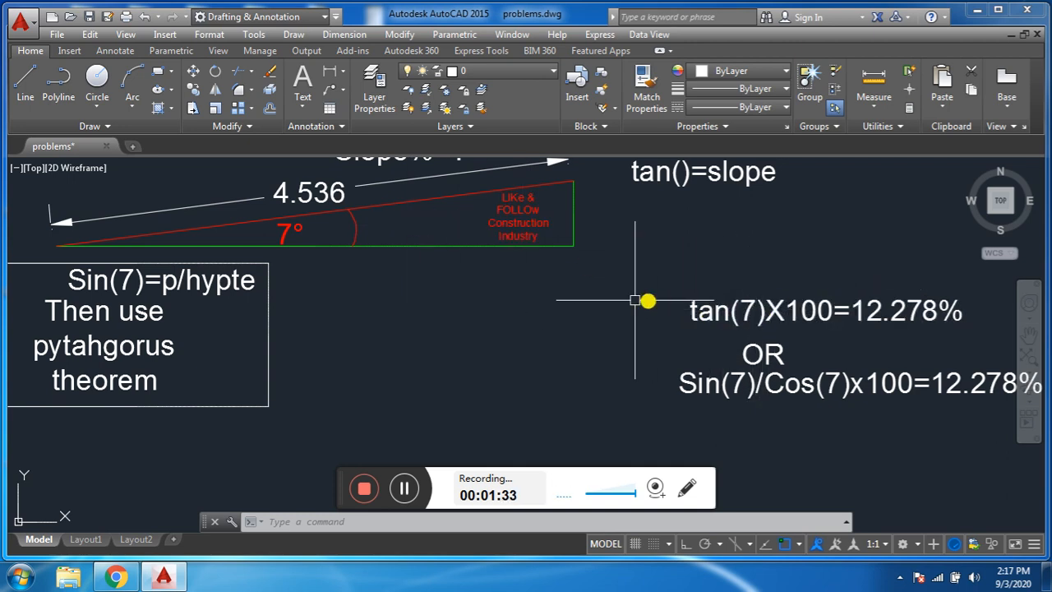
pyautogui.moveTo(802, 289)
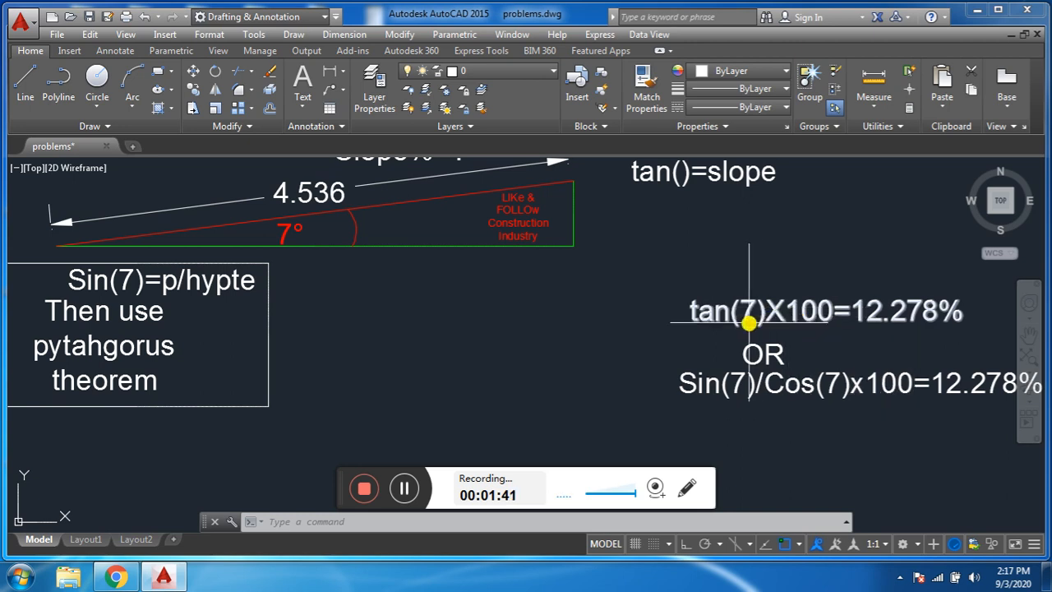
pyautogui.moveTo(809, 319)
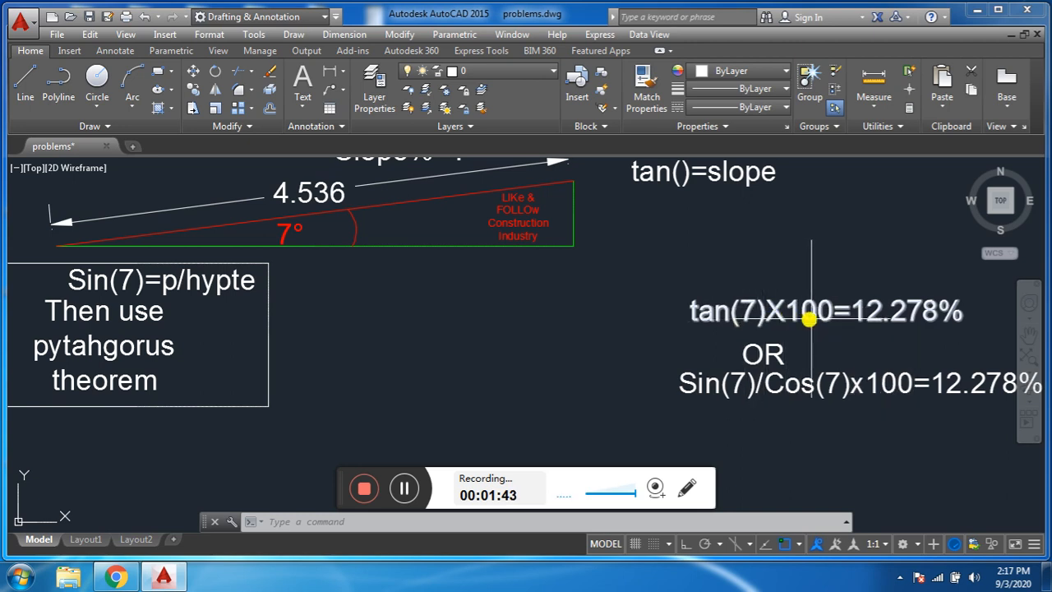
pyautogui.moveTo(920, 320)
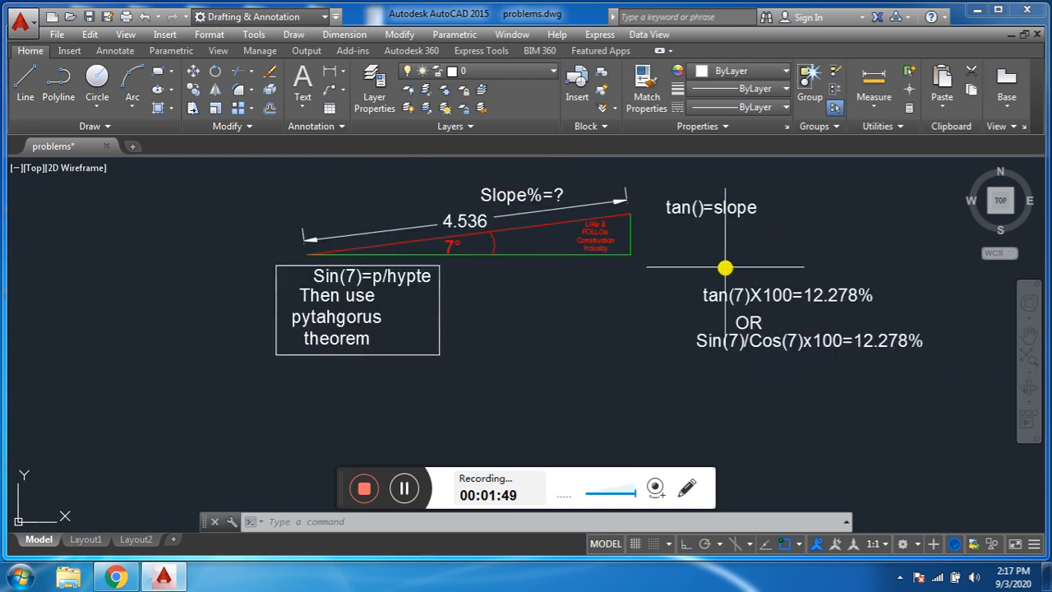
pyautogui.scroll(3)
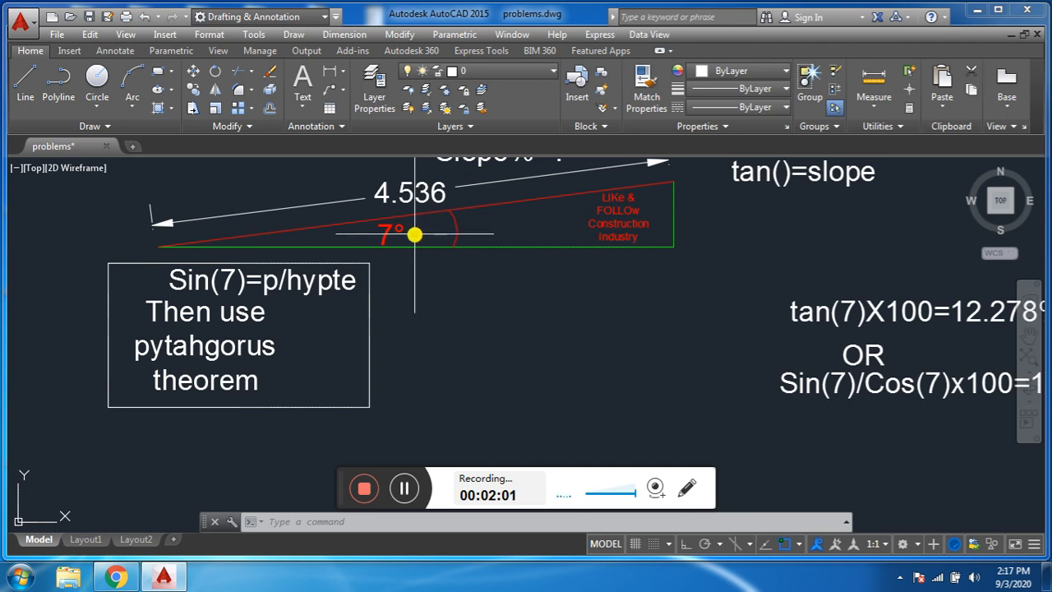
pyautogui.moveTo(551, 293)
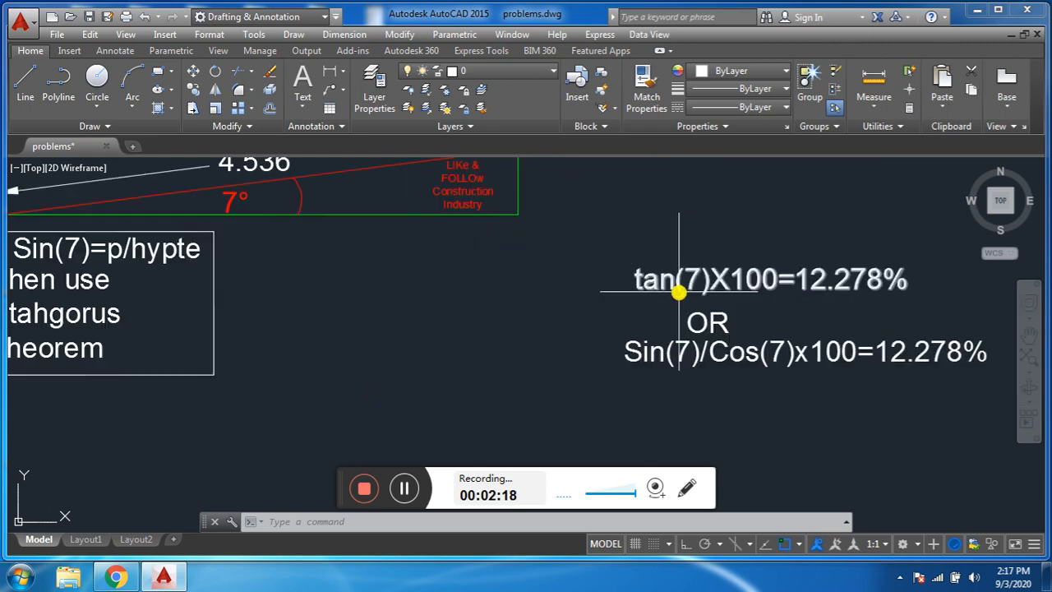
pyautogui.moveTo(714, 322)
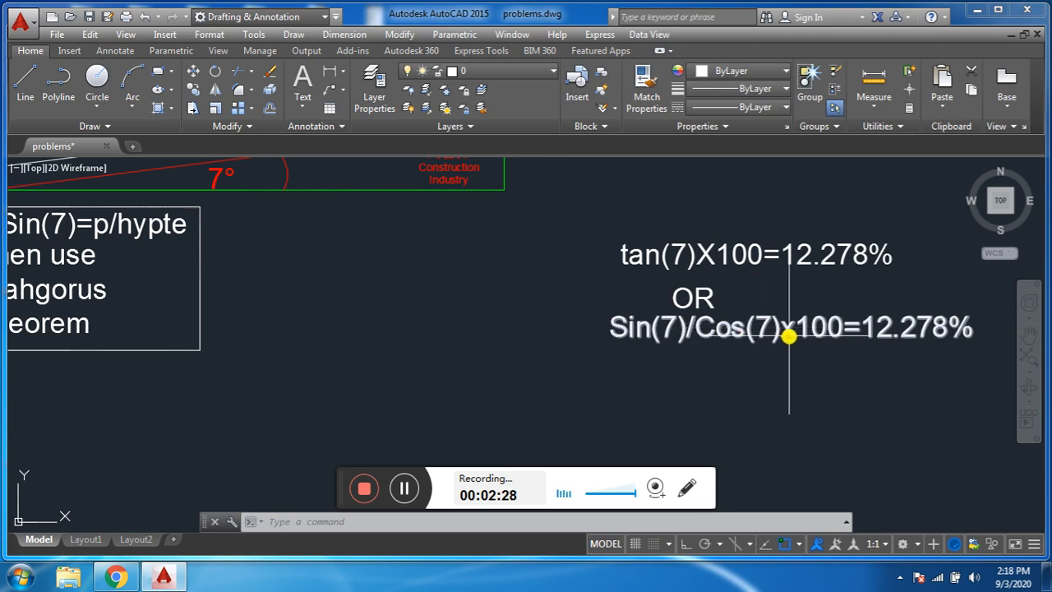
pyautogui.moveTo(863, 336)
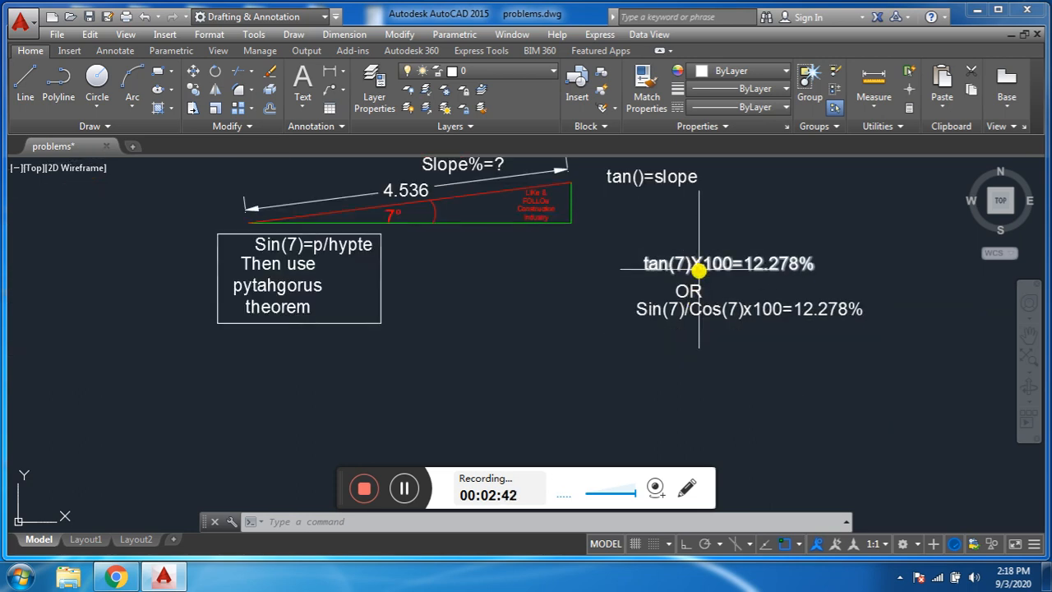
pyautogui.moveTo(698, 267)
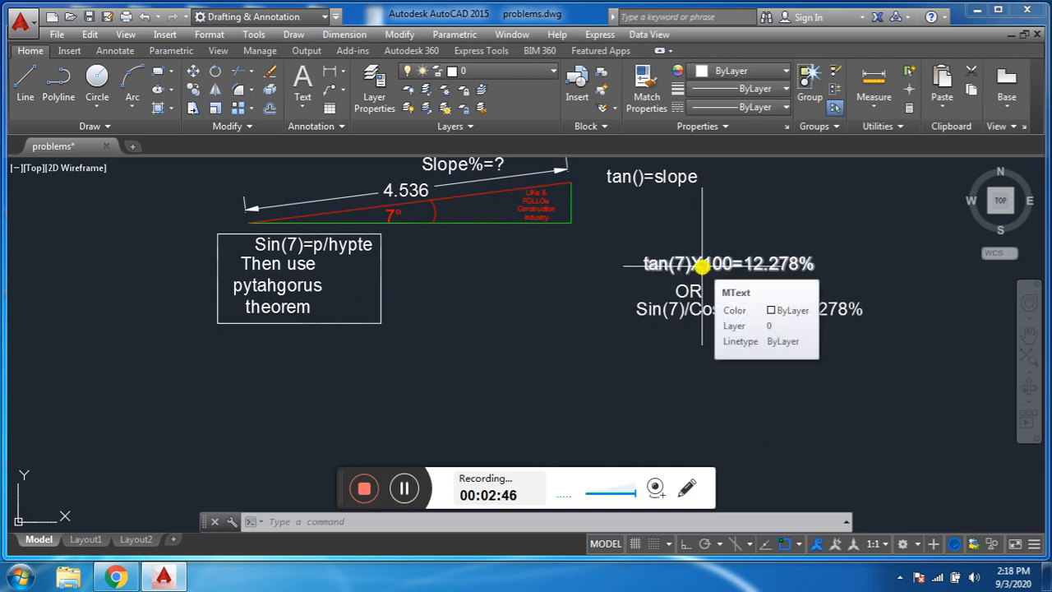
pyautogui.moveTo(602, 280)
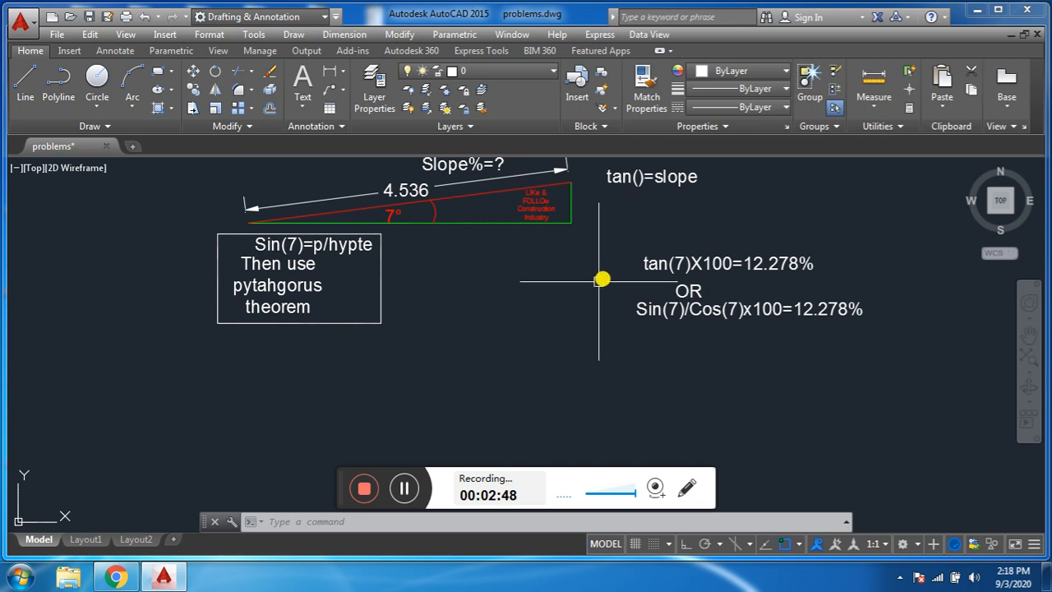